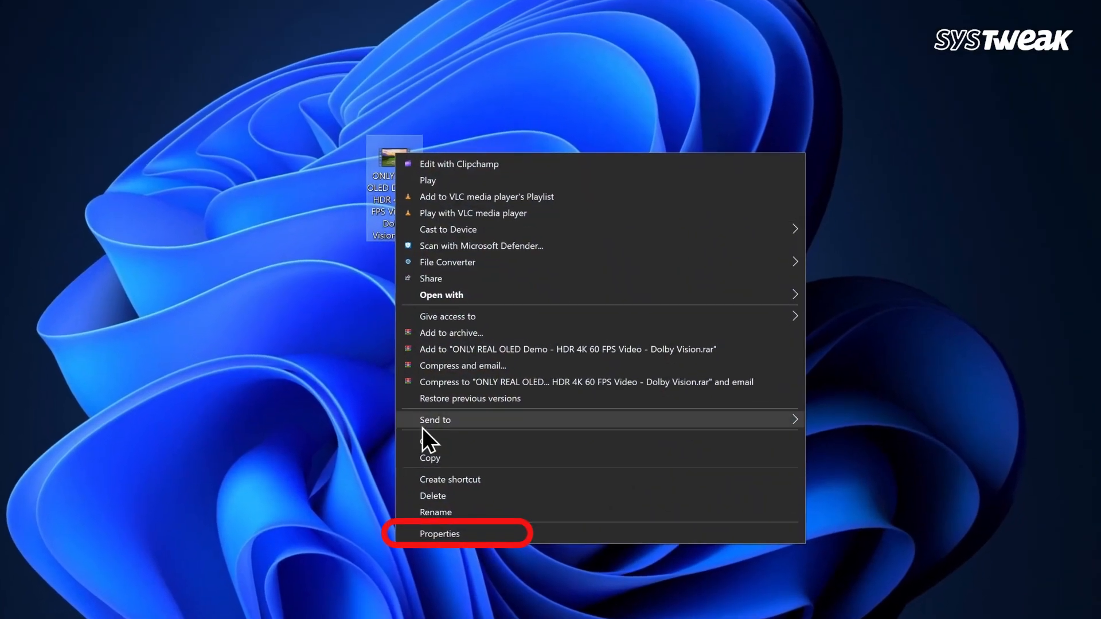
Open the OLED demo video's properties and highlight its 5.60 GB size.
{"action": "left_click", "coordinate": [439, 534]}
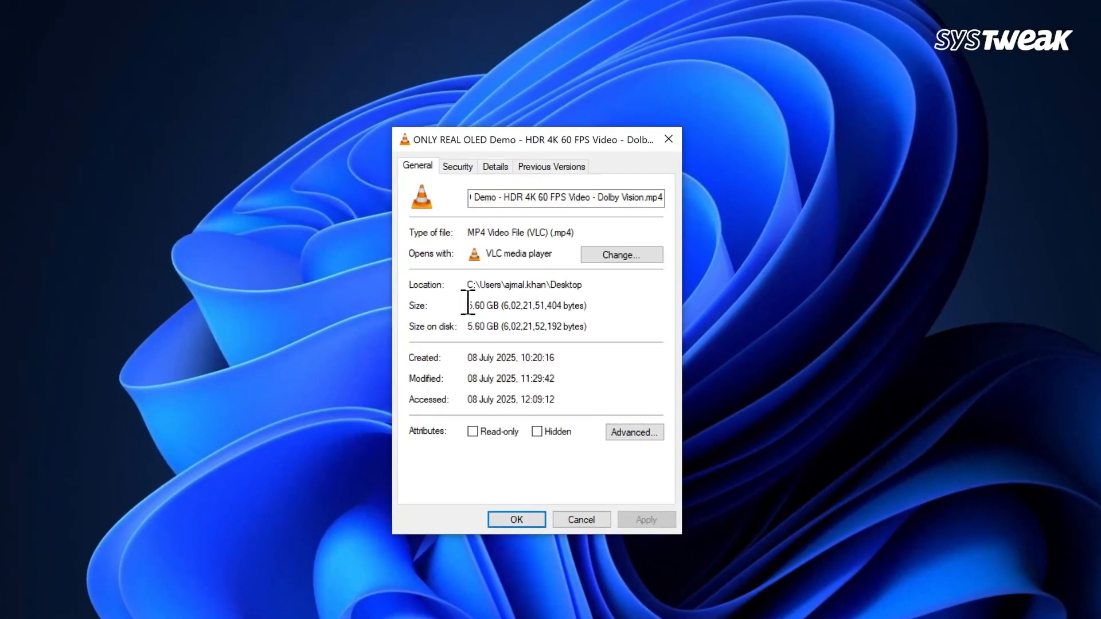
{"action": "double_click", "coordinate": [482, 304]}
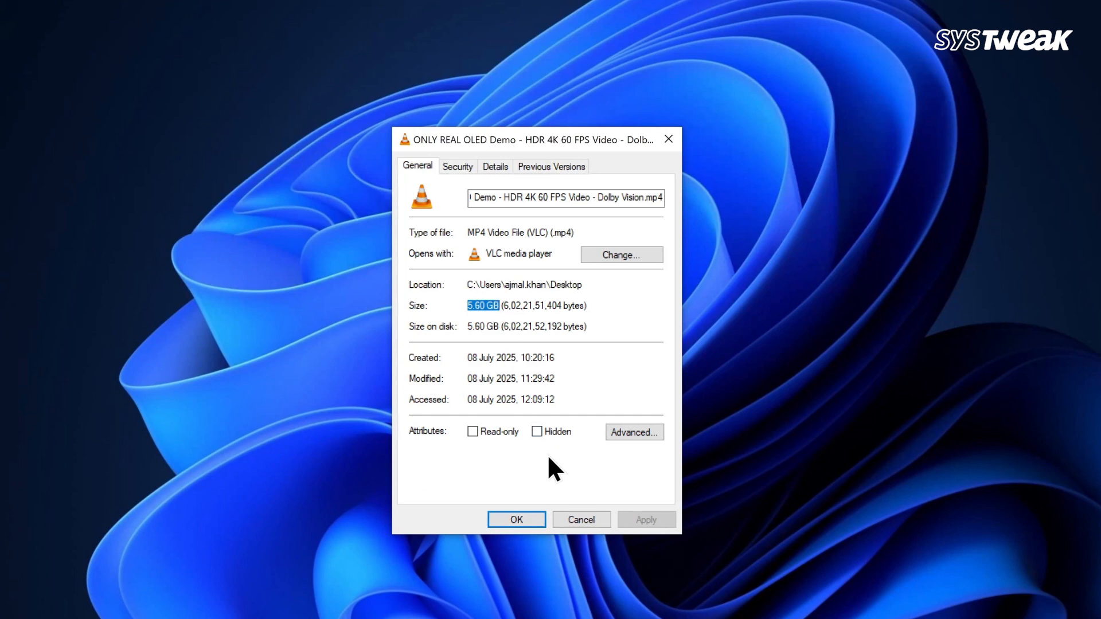
{"action": "left_click", "coordinate": [516, 520]}
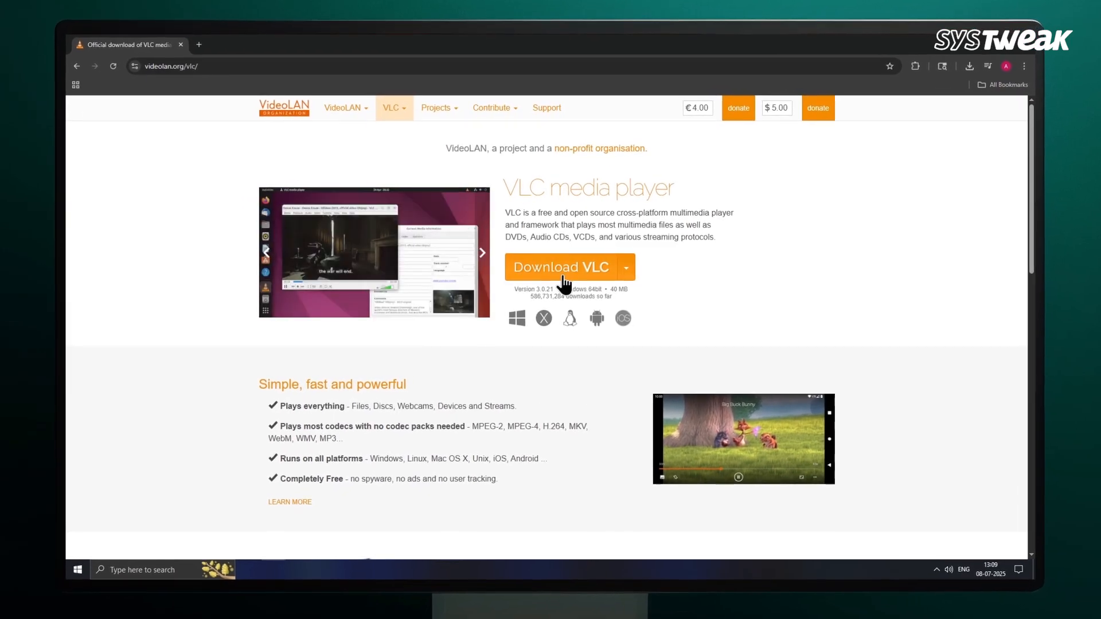
Download the VLC media player installer from videolan.org.
{"action": "left_click", "coordinate": [559, 267]}
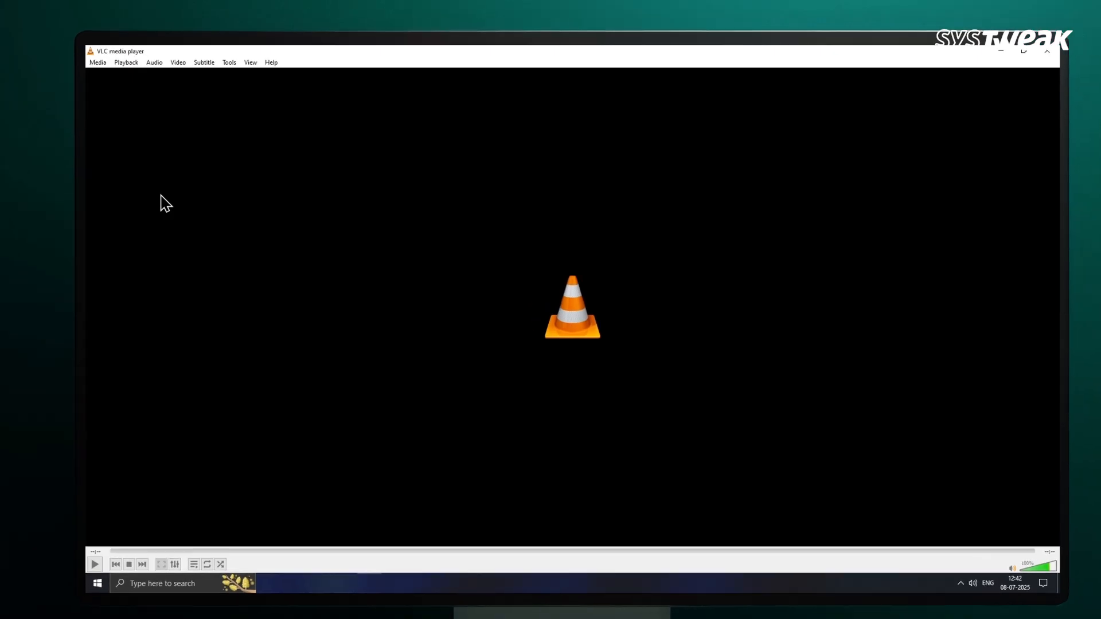
Pick the OLED demo video from the Desktop as the Convert / Save source.
{"action": "left_click", "coordinate": [98, 62]}
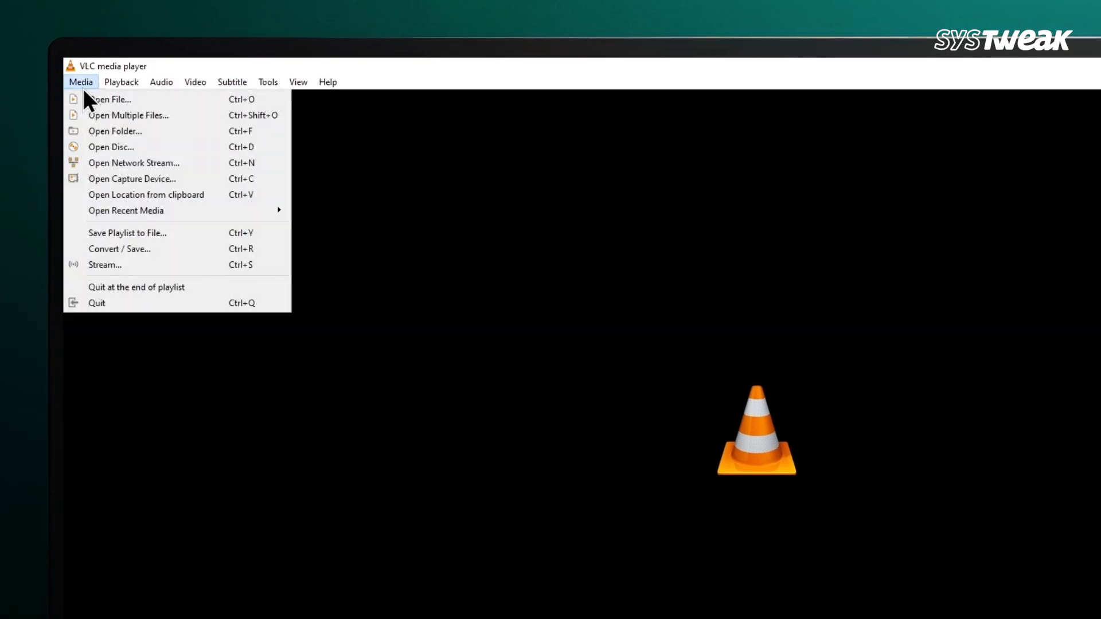
{"action": "mouse_move", "coordinate": [120, 249]}
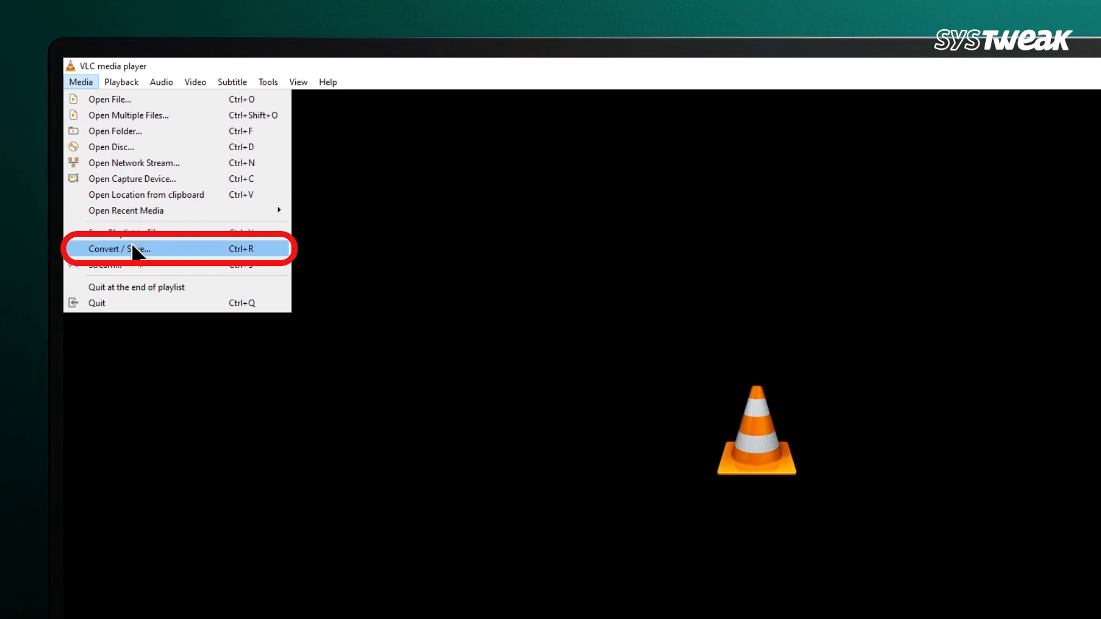
{"action": "left_click", "coordinate": [119, 248]}
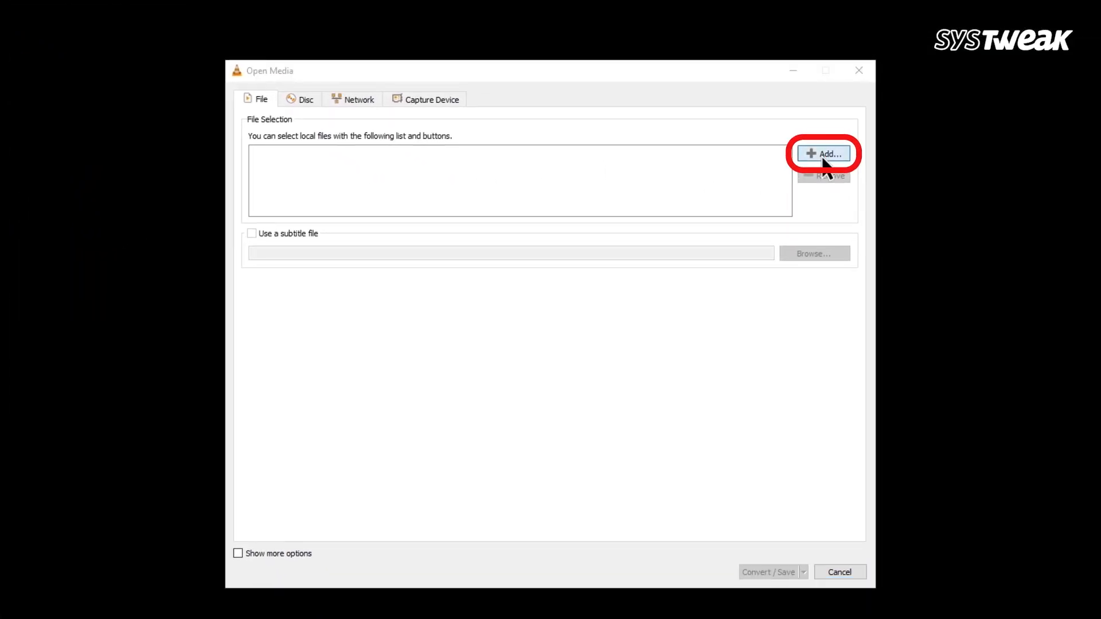
{"action": "left_click", "coordinate": [823, 153]}
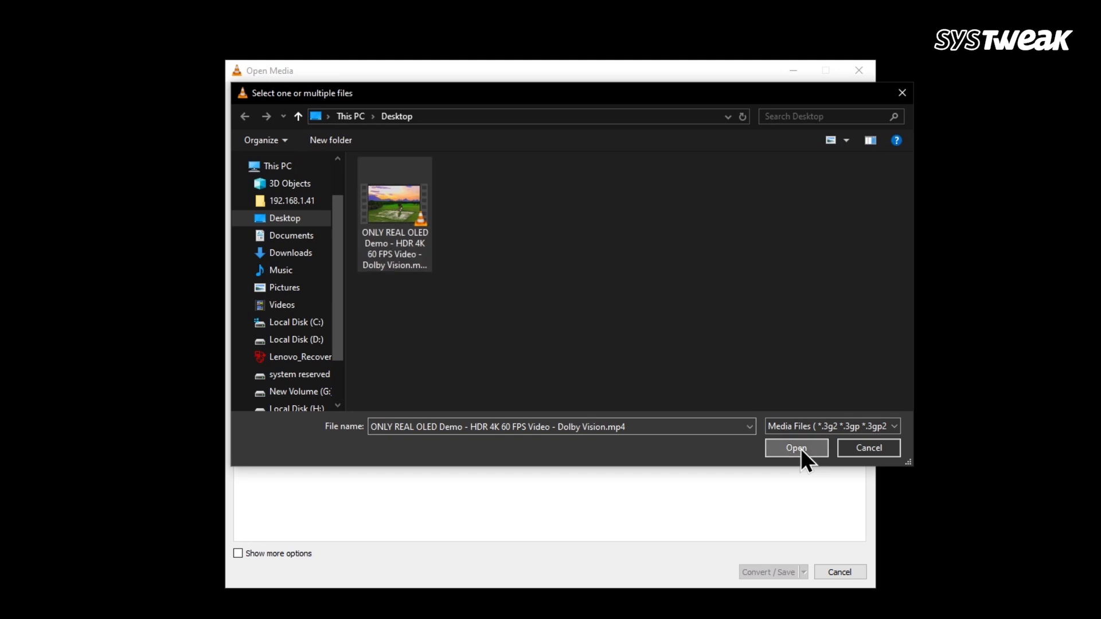
{"action": "left_click", "coordinate": [796, 448]}
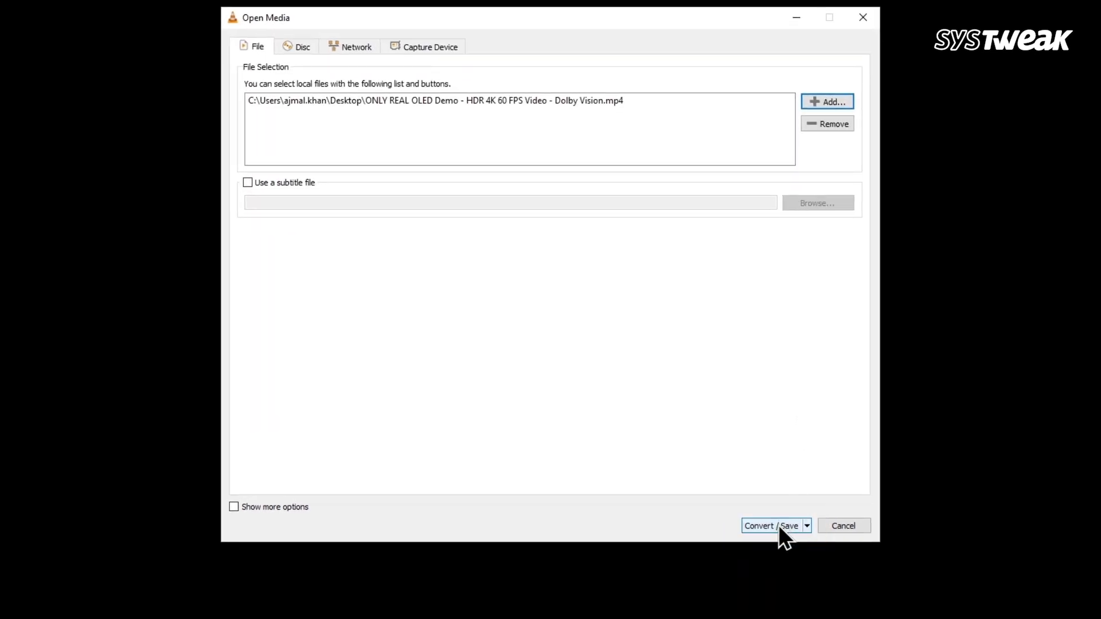
Continue to conversion settings and select the Video - H.264 + MP3 (MP4) profile.
{"action": "left_click", "coordinate": [758, 525]}
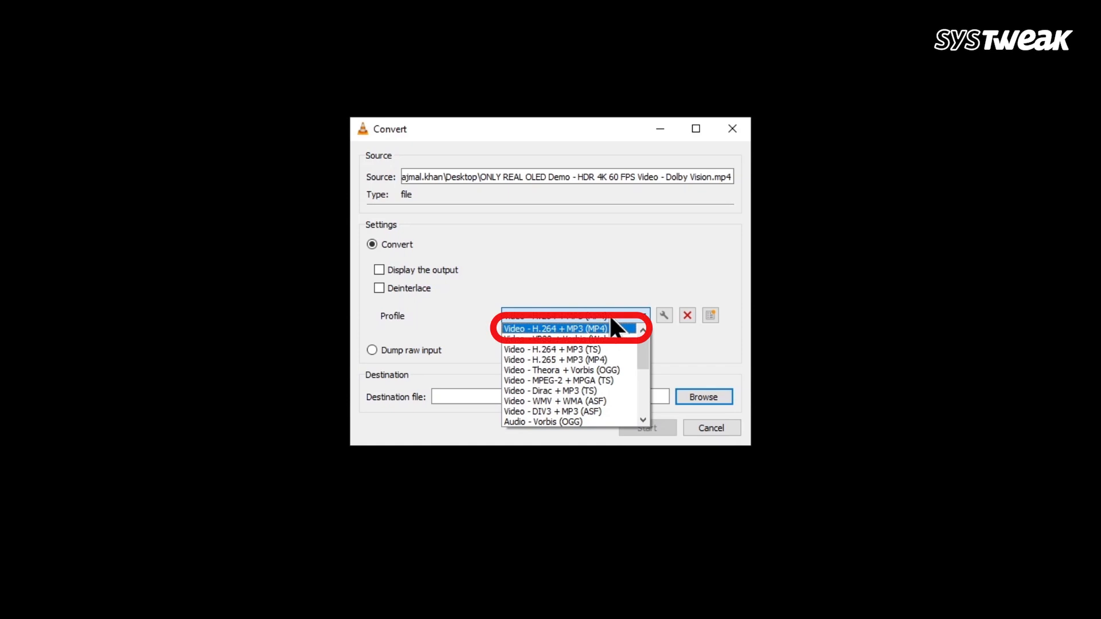
{"action": "left_click", "coordinate": [554, 328]}
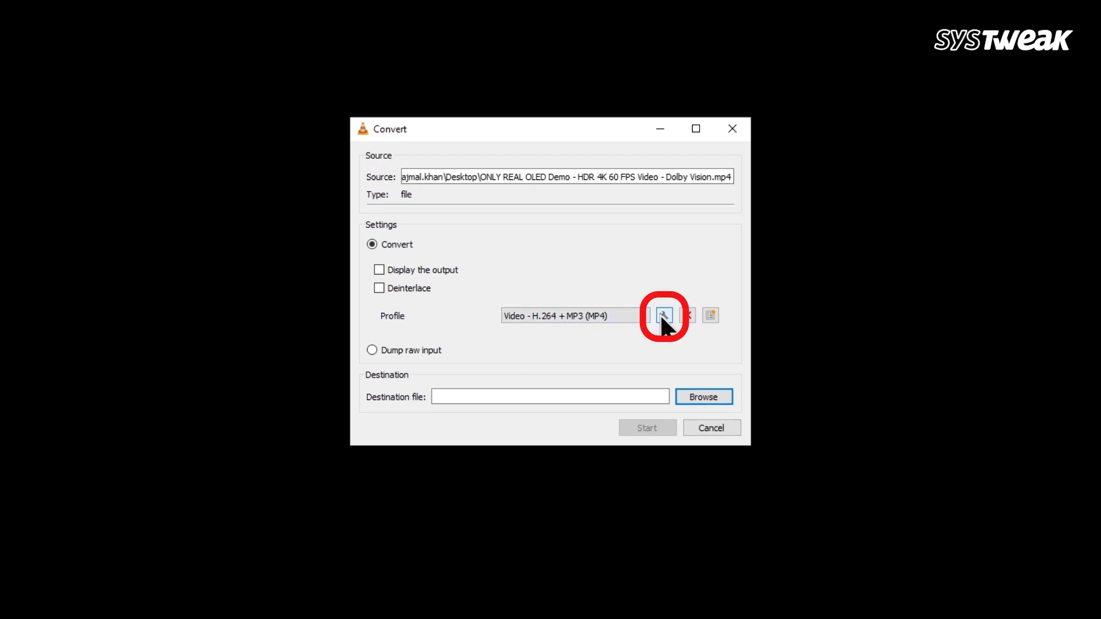
In the profile editor, set the video resolution scale to 1.
{"action": "left_click", "coordinate": [663, 315]}
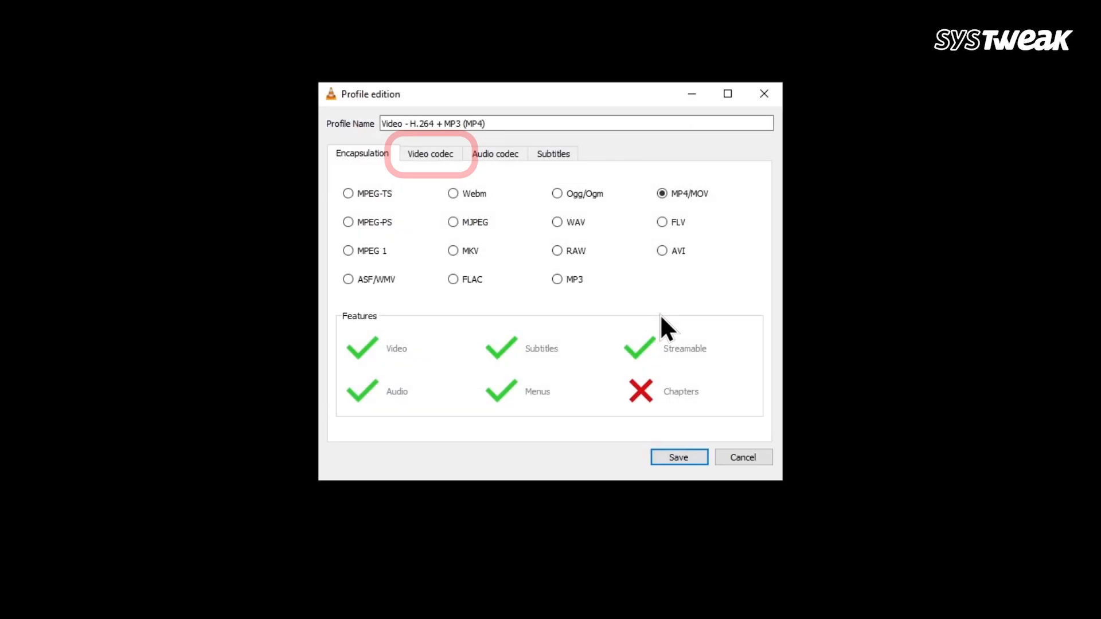
{"action": "left_click", "coordinate": [429, 153]}
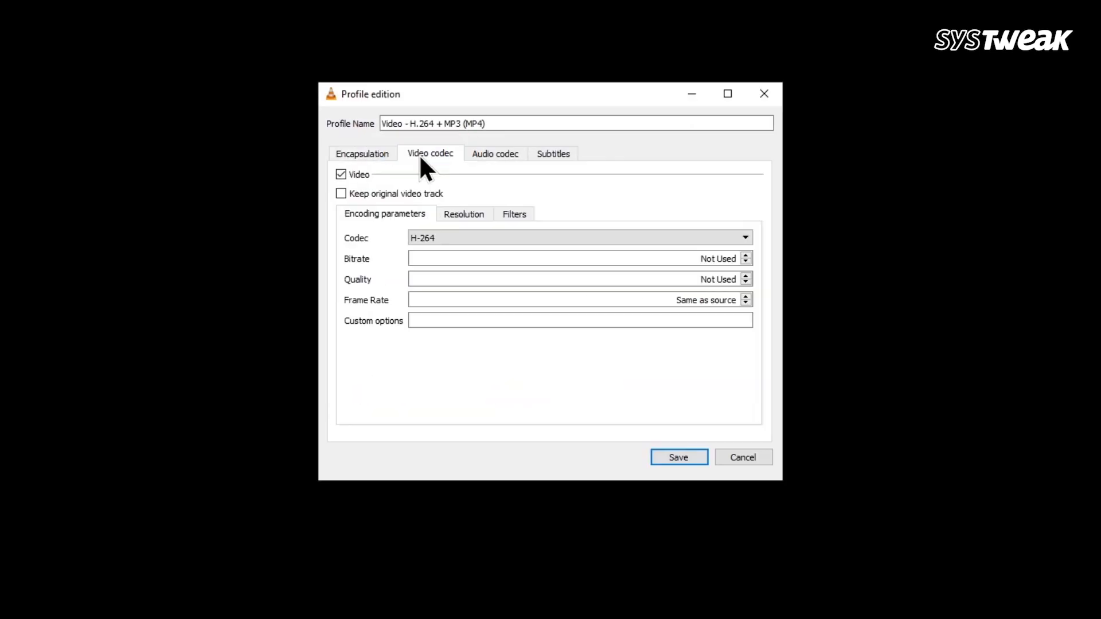
{"action": "left_click", "coordinate": [580, 237]}
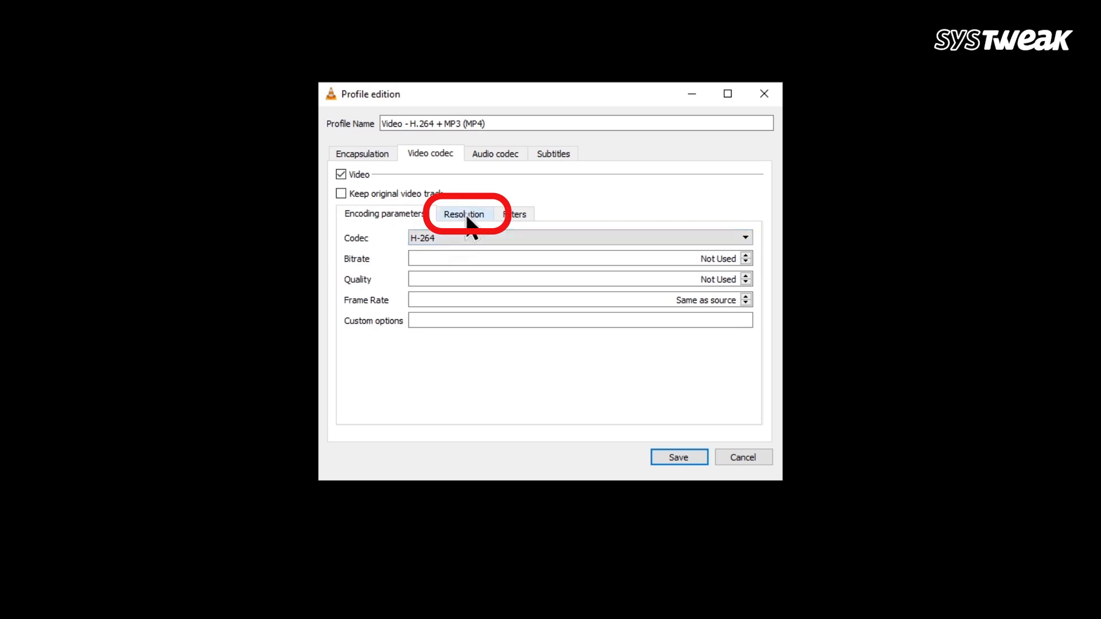
{"action": "left_click", "coordinate": [463, 213]}
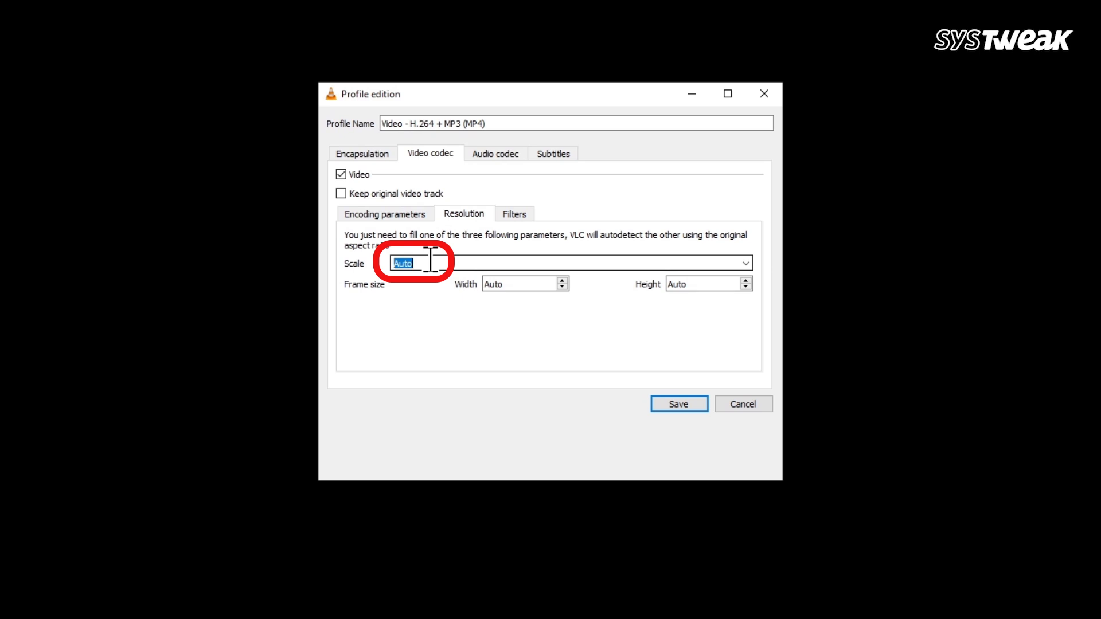
{"action": "type", "text": "1"}
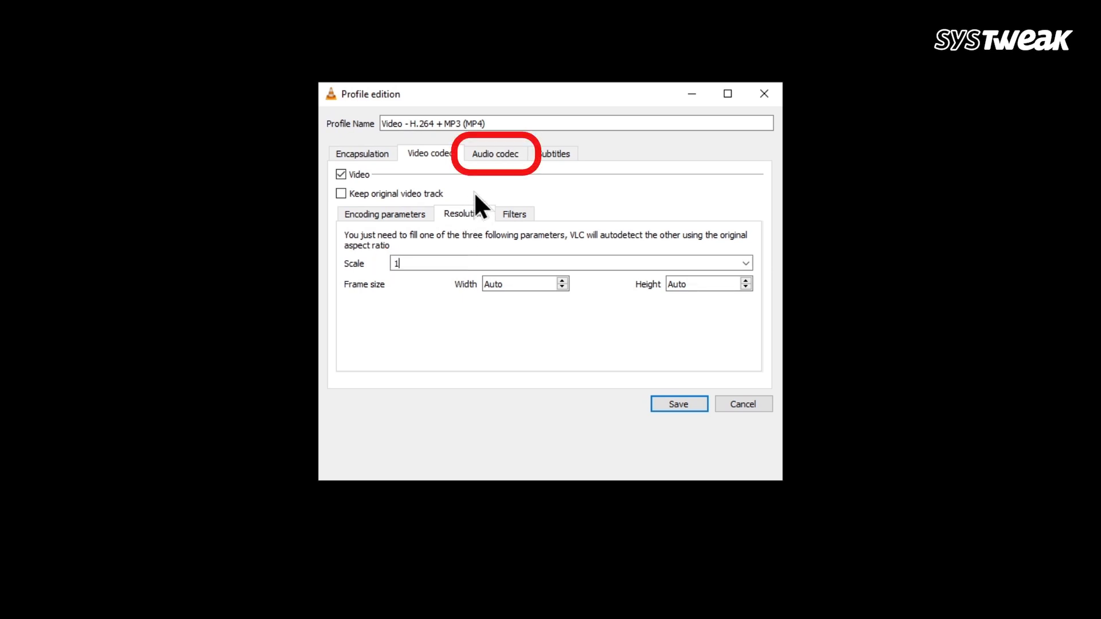
Check the 128 kb/s MP3 audio bitrate and save the profile.
{"action": "left_click", "coordinate": [494, 154]}
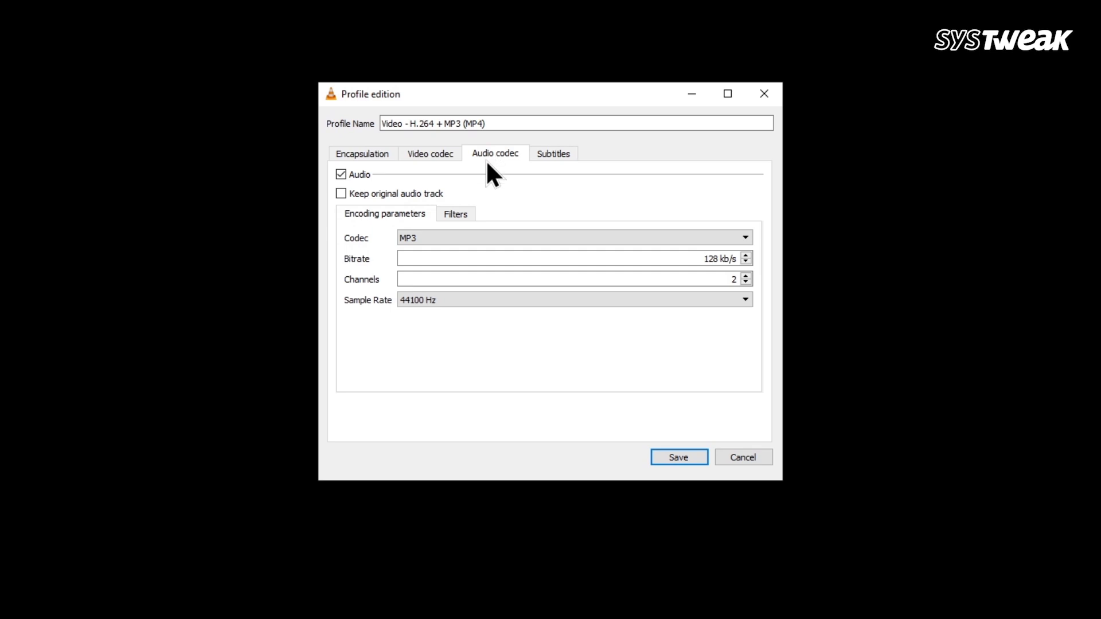
{"action": "left_click", "coordinate": [573, 237]}
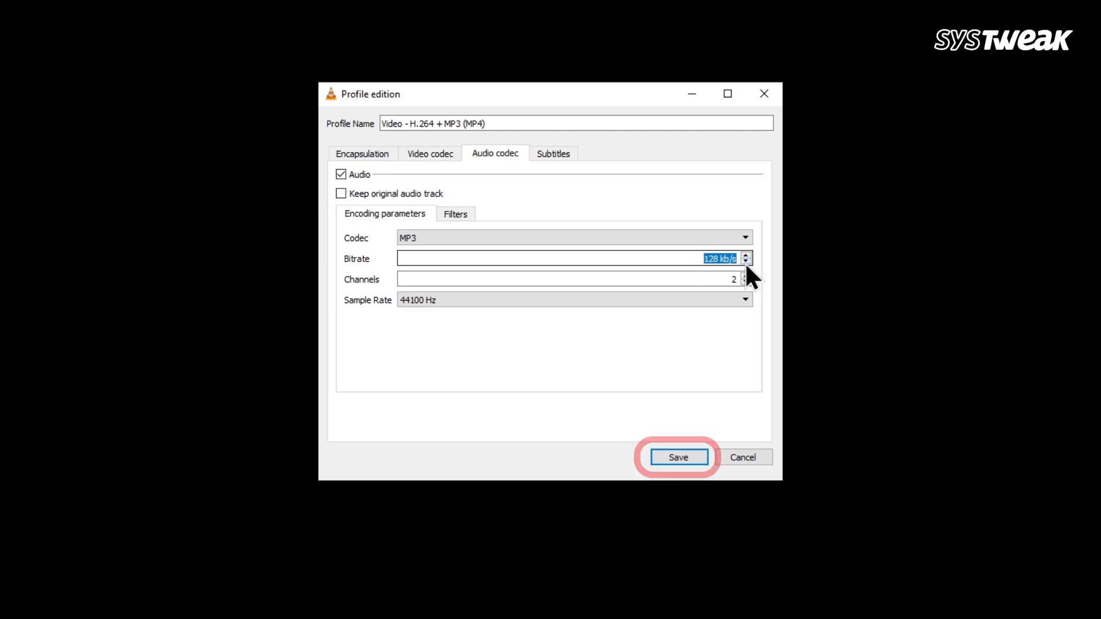
{"action": "left_click", "coordinate": [677, 457]}
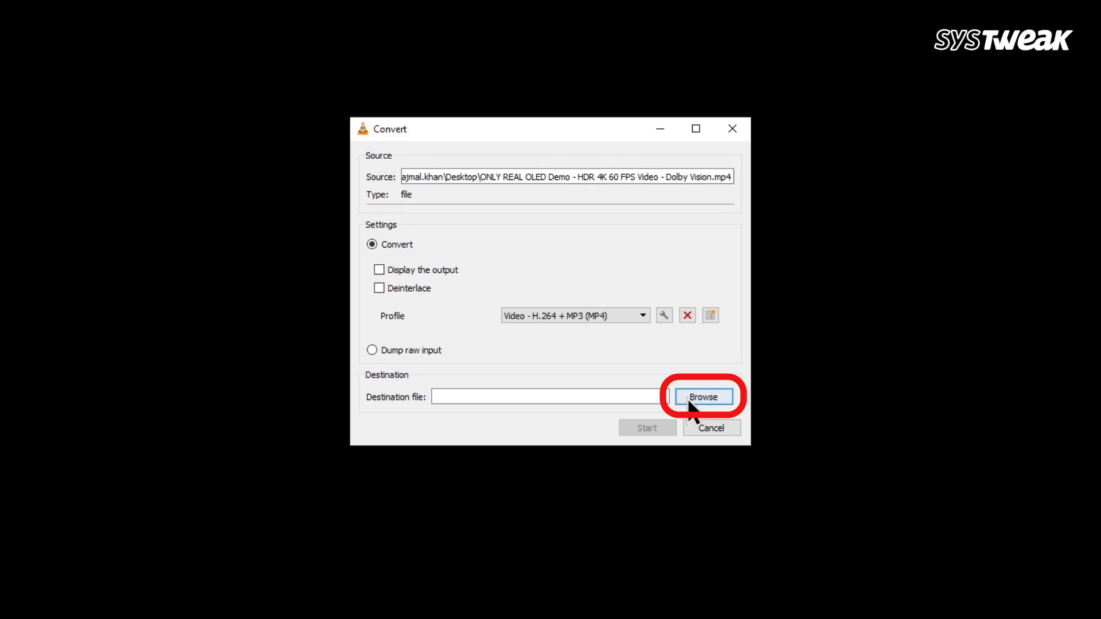
Set the output to Compress Video.mp4 on the Desktop and start converting.
{"action": "left_click", "coordinate": [703, 397]}
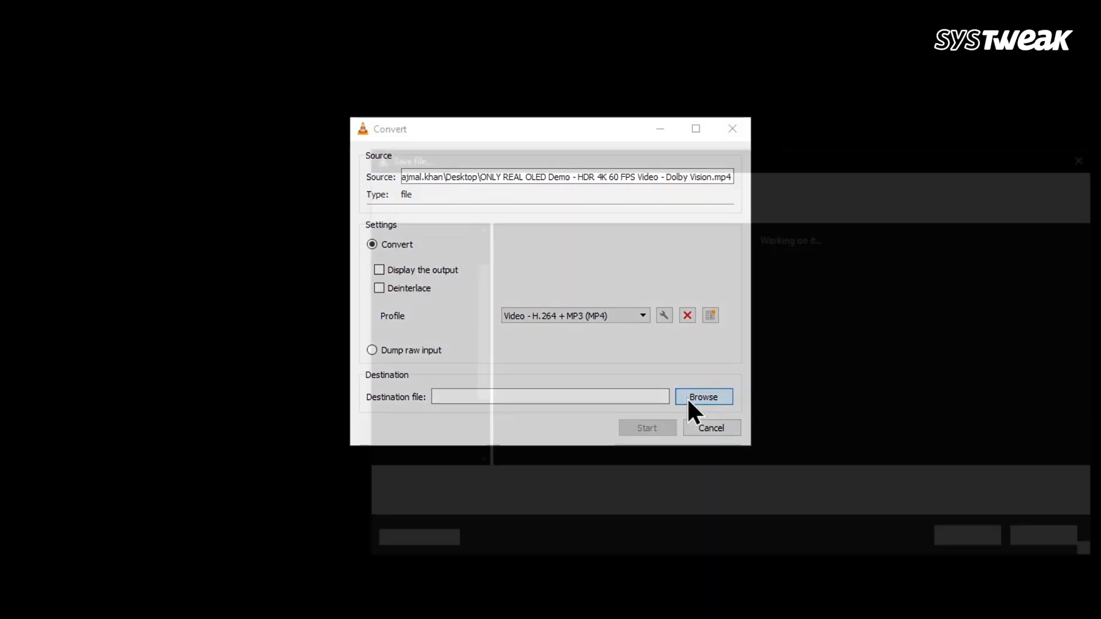
{"action": "left_click", "coordinate": [703, 397]}
{"action": "type", "text": "Compress Video"}
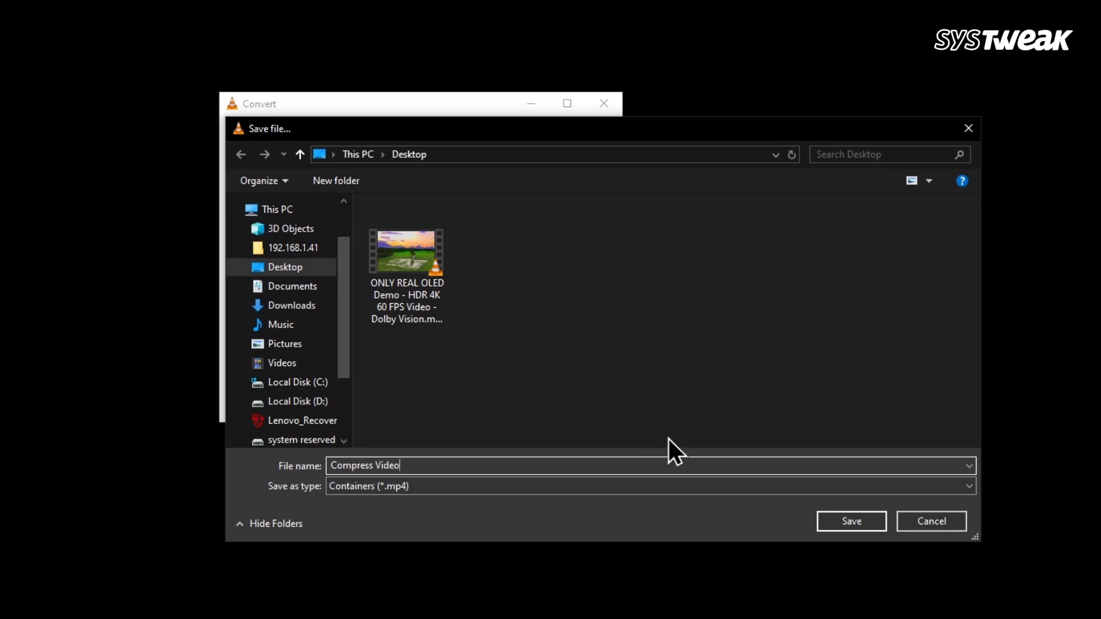
{"action": "left_click", "coordinate": [850, 521]}
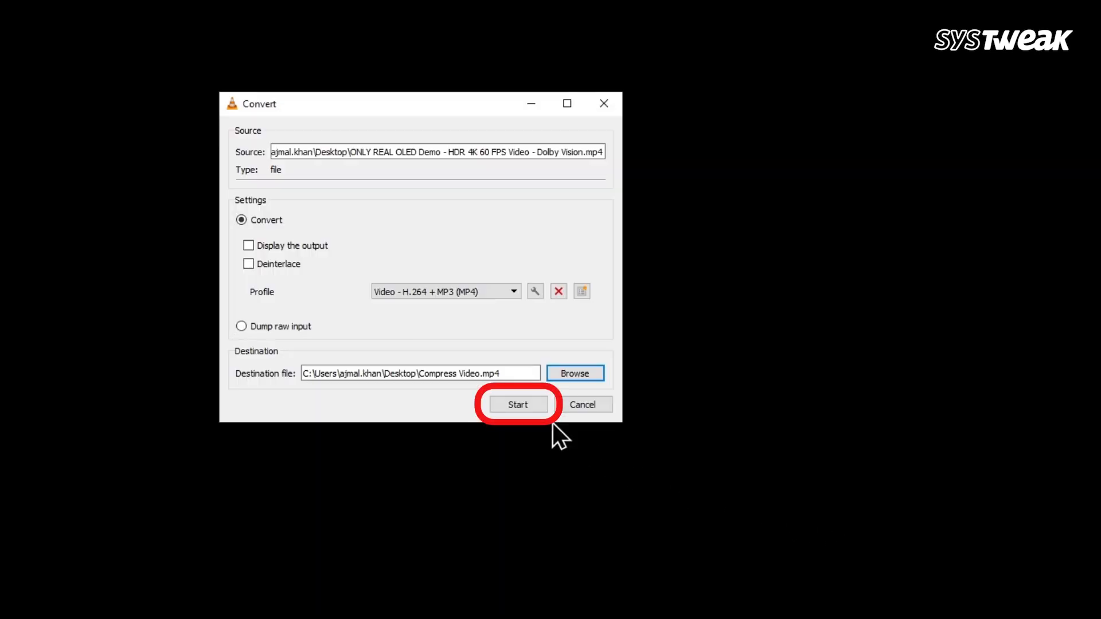
{"action": "left_click", "coordinate": [517, 404]}
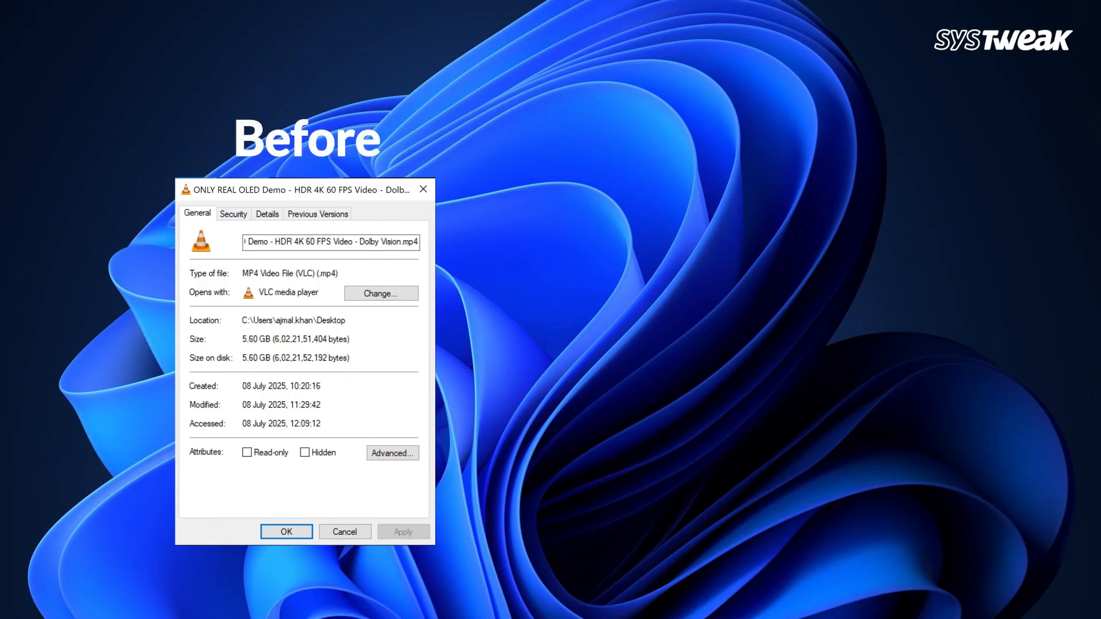